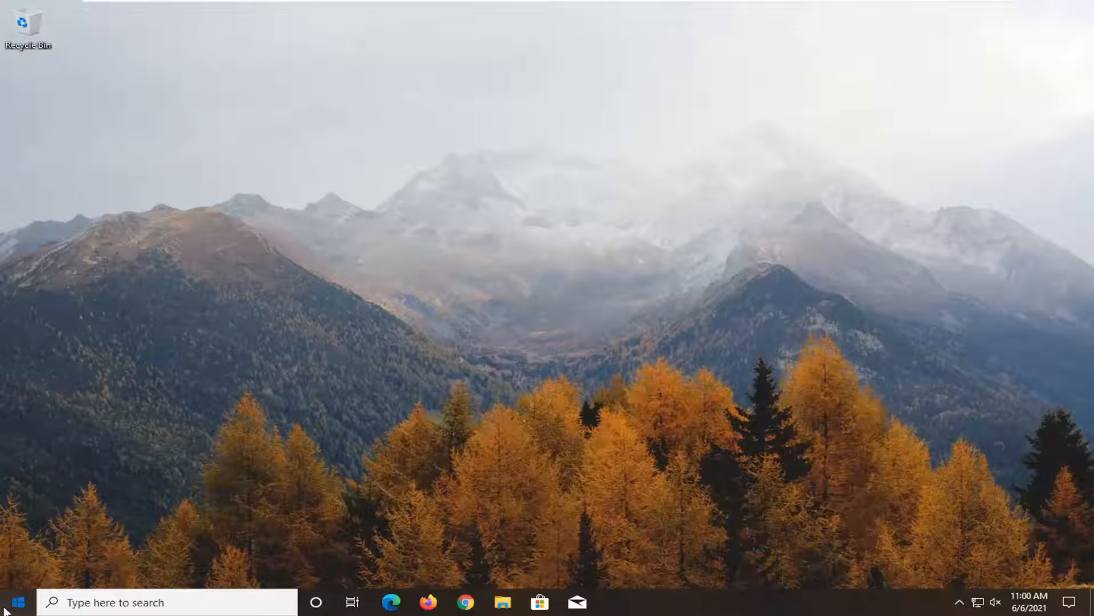
Search 'updates', confirm Windows Update reports the device up to date, and close Settings.
{"action": "type", "text": "updates"}
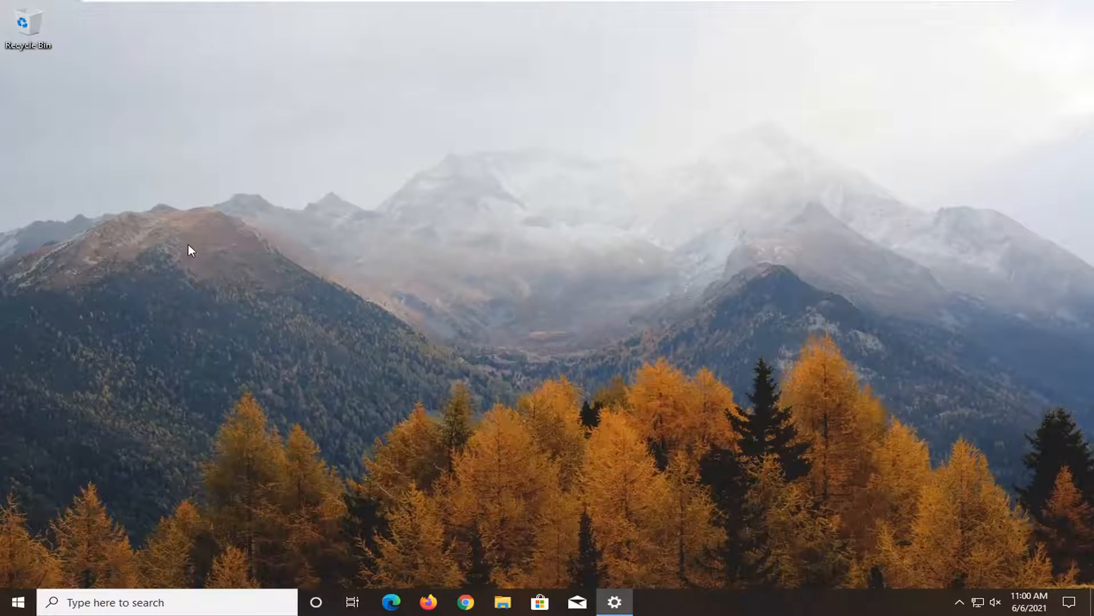
{"action": "left_click", "coordinate": [614, 602]}
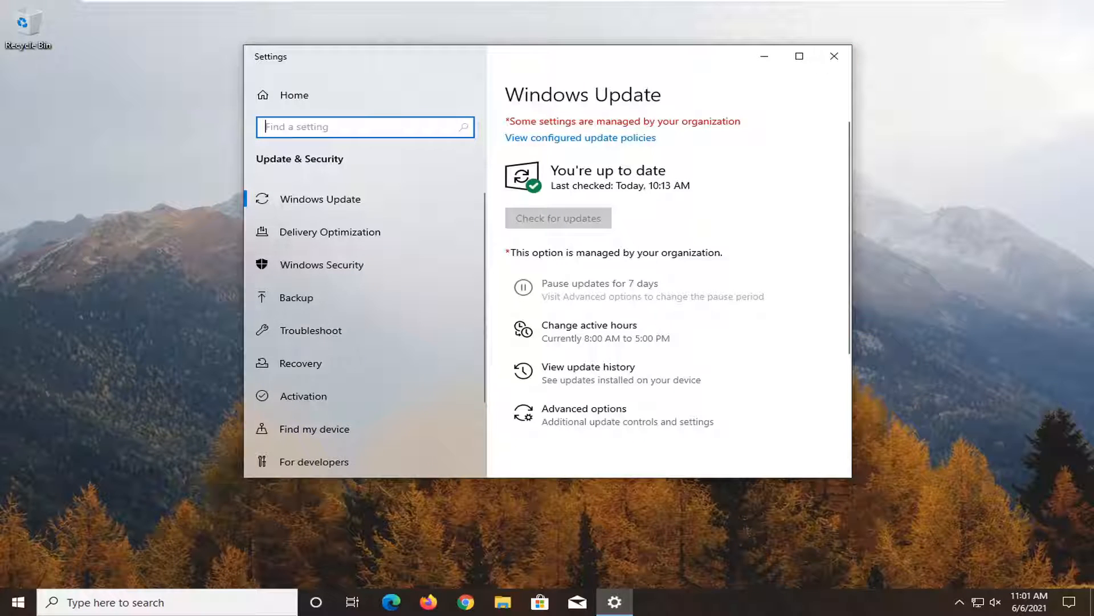
{"action": "left_click", "coordinate": [833, 56]}
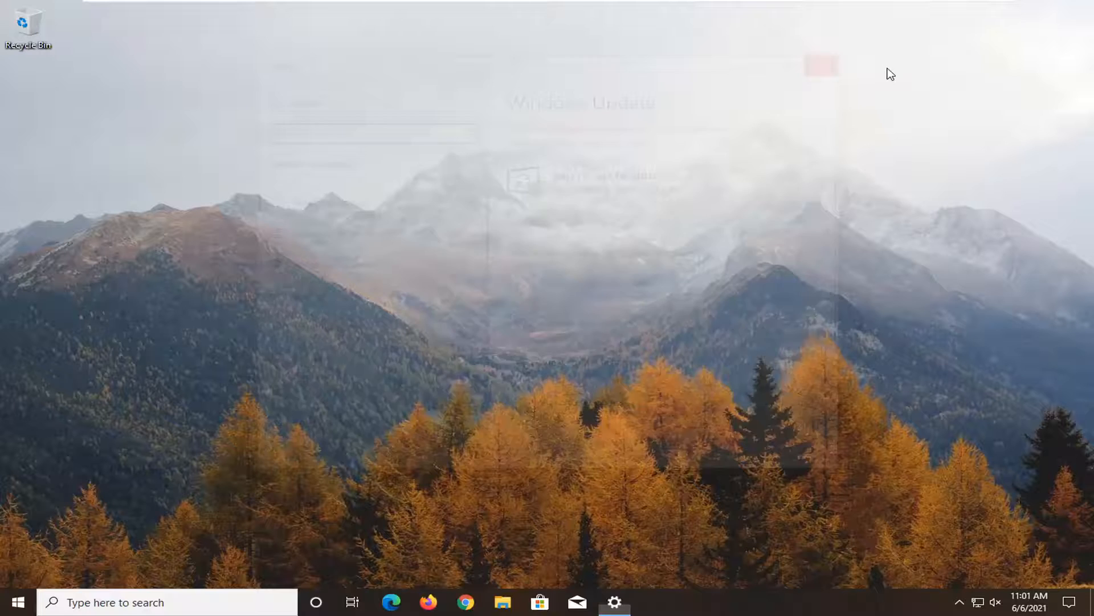
Open Device Manager and bring up the VMware SVGA 3D adapter's context menu.
{"action": "left_click", "coordinate": [11, 602]}
{"action": "type", "text": "device manager"}
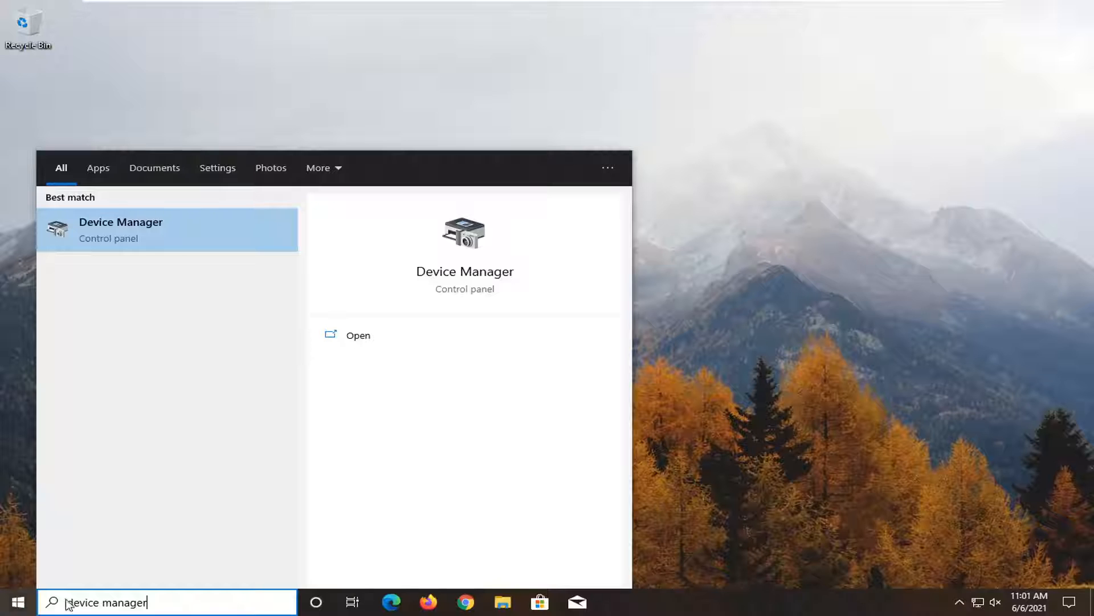
{"action": "mouse_move", "coordinate": [105, 237]}
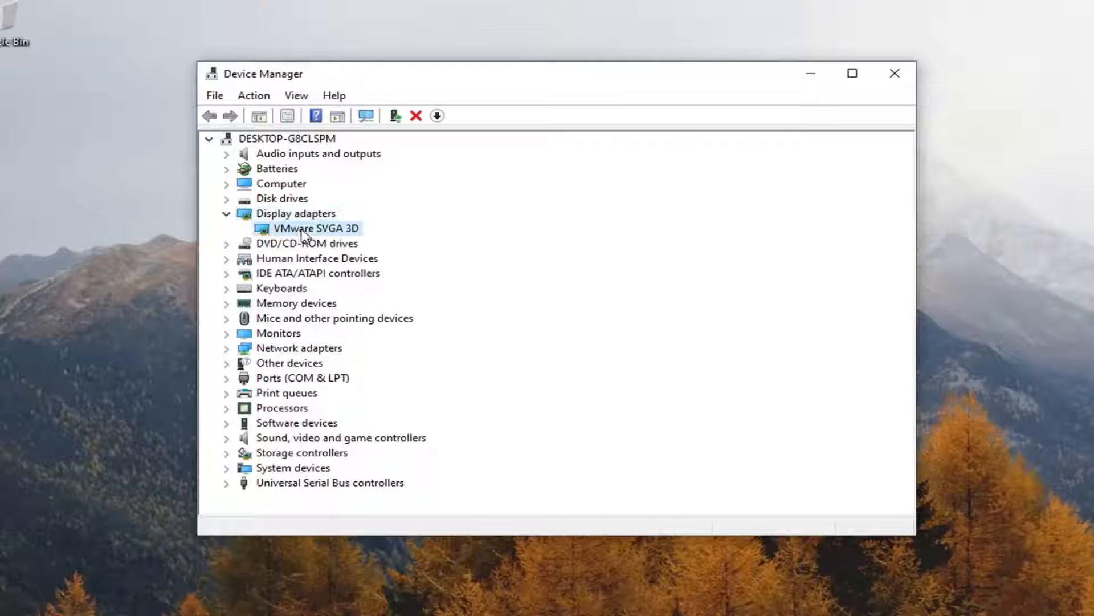
{"action": "right_click", "coordinate": [314, 228]}
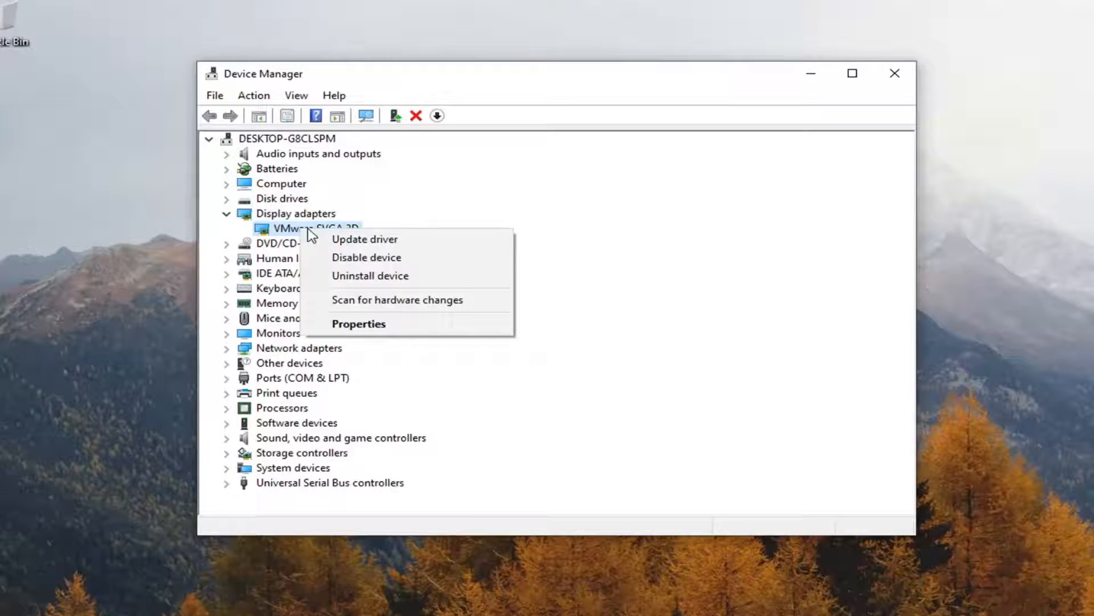
Run automatic driver search for VMware SVGA 3D, including Windows Update.
{"action": "left_click", "coordinate": [364, 239]}
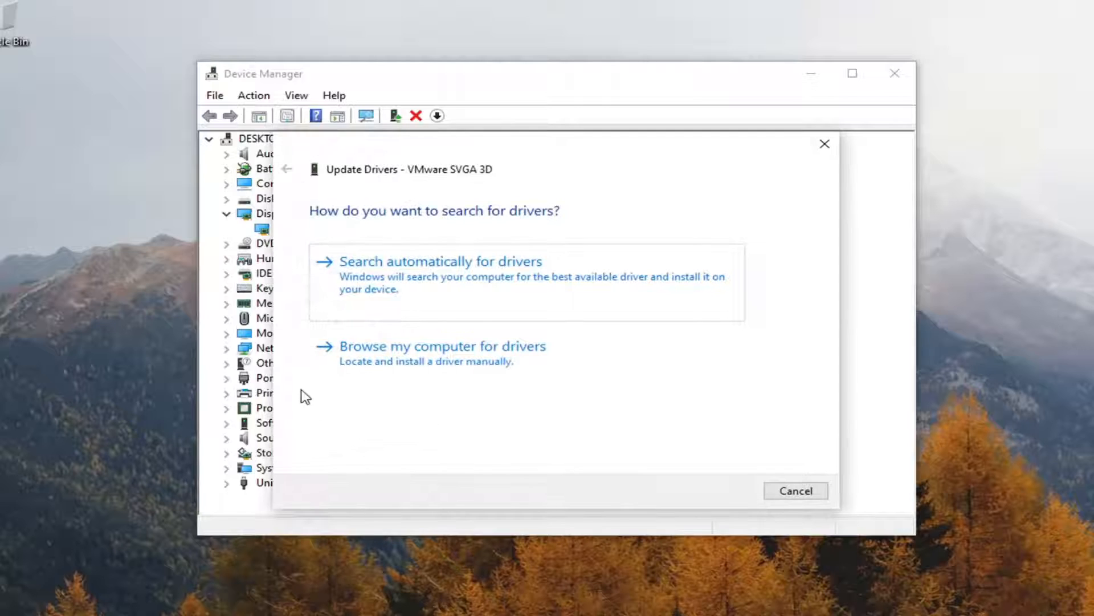
{"action": "mouse_move", "coordinate": [532, 232]}
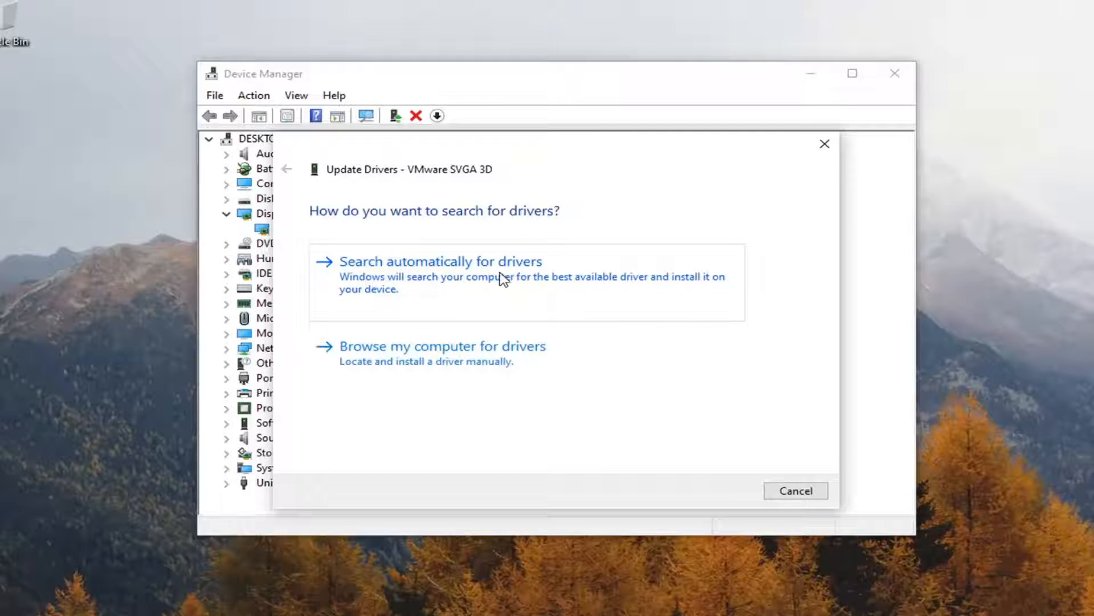
{"action": "mouse_move", "coordinate": [535, 293]}
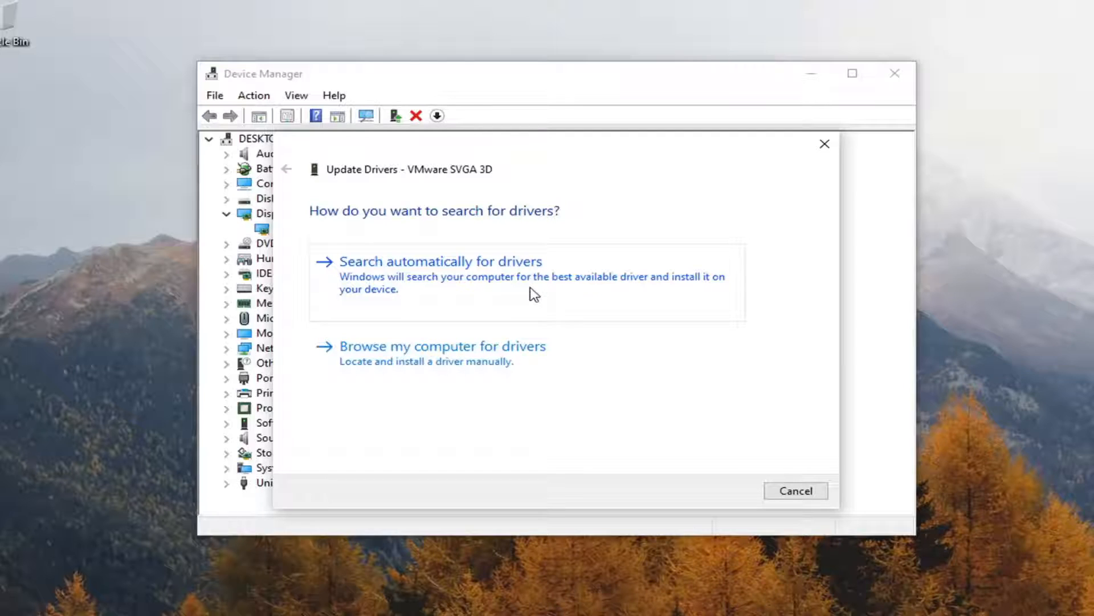
{"action": "mouse_move", "coordinate": [408, 288]}
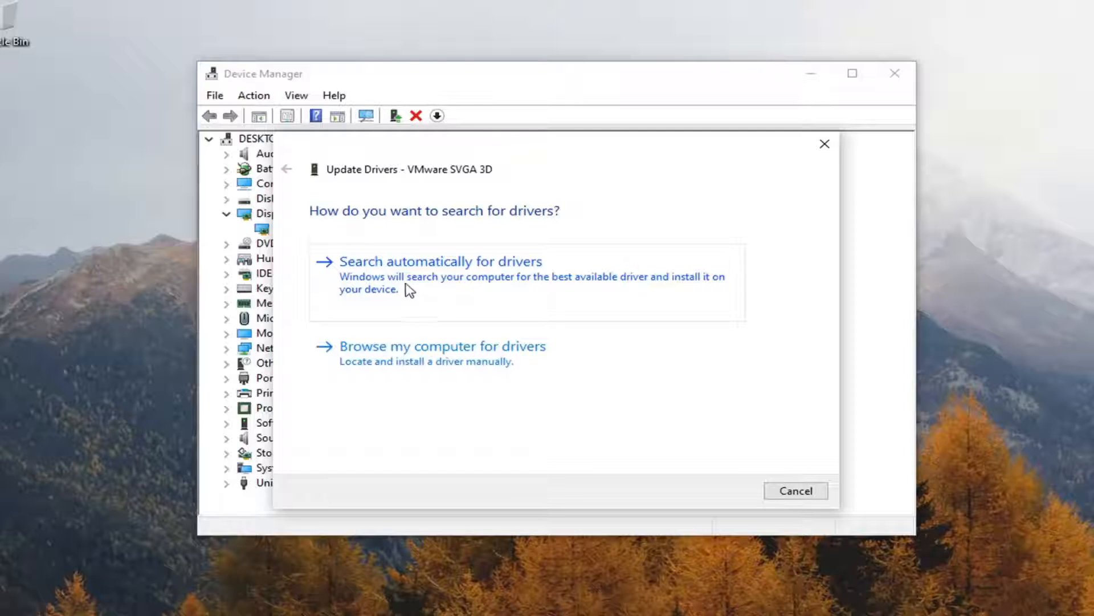
{"action": "left_click", "coordinate": [441, 260]}
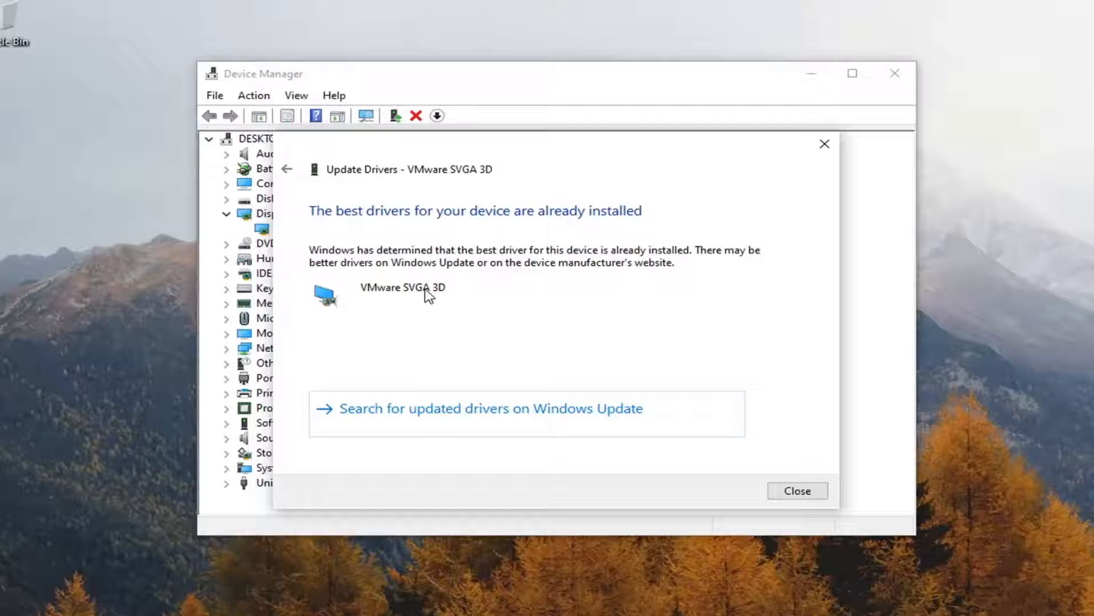
{"action": "mouse_move", "coordinate": [525, 420]}
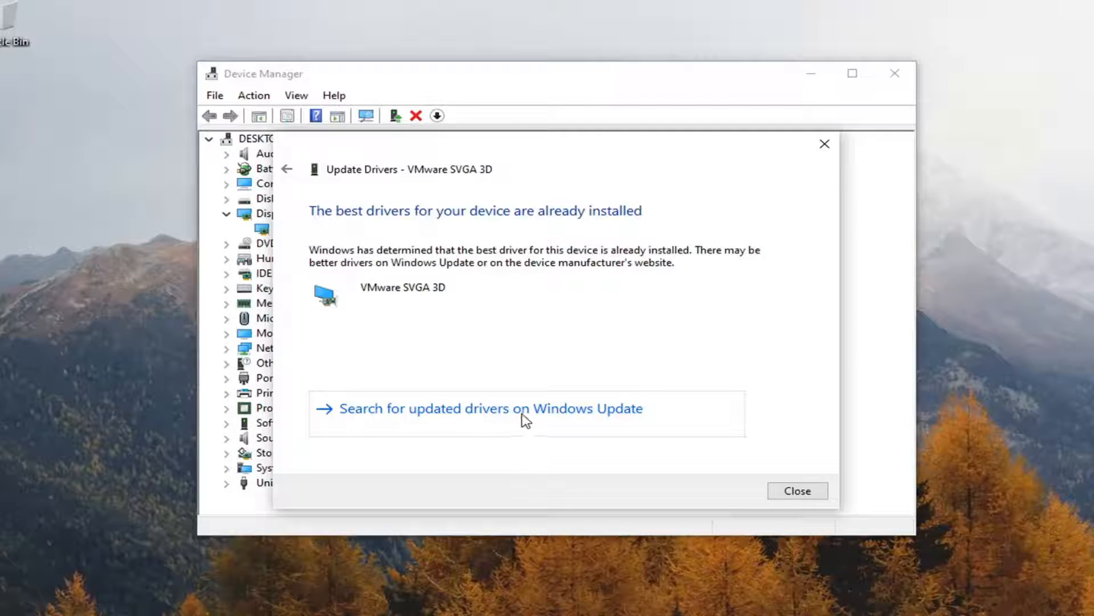
{"action": "left_click", "coordinate": [491, 408]}
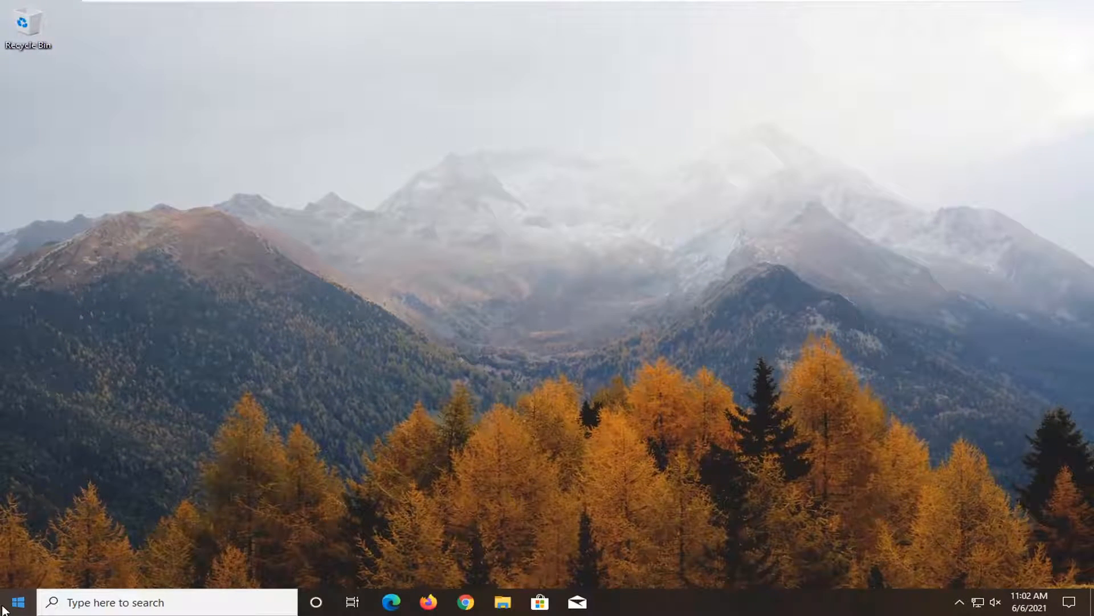
Open Settings > System > Display and scroll down to Multiple displays.
{"action": "left_click", "coordinate": [14, 601]}
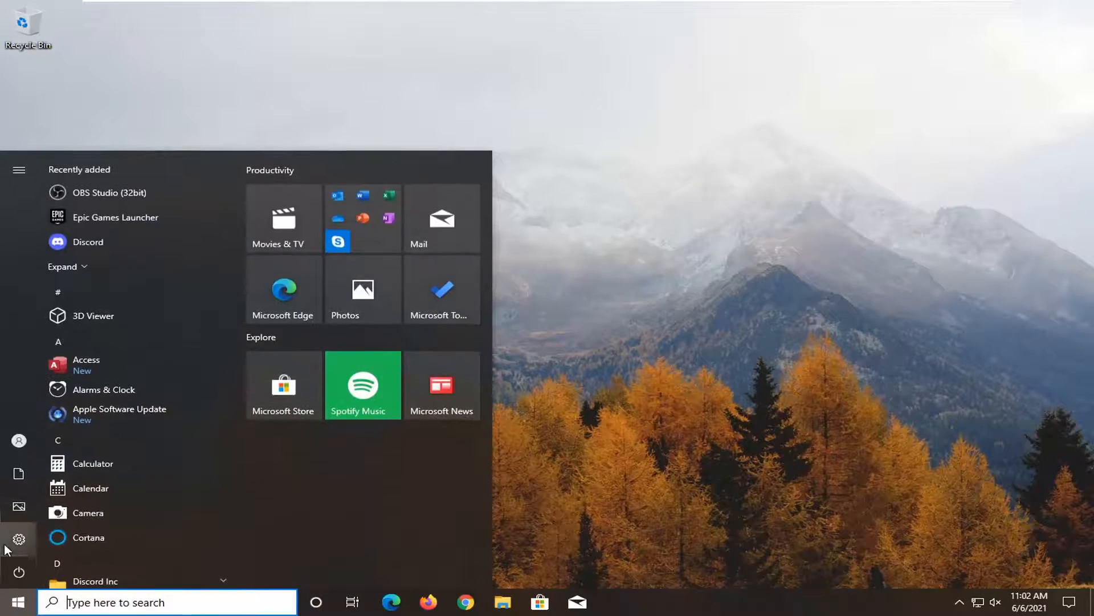
{"action": "left_click", "coordinate": [18, 170]}
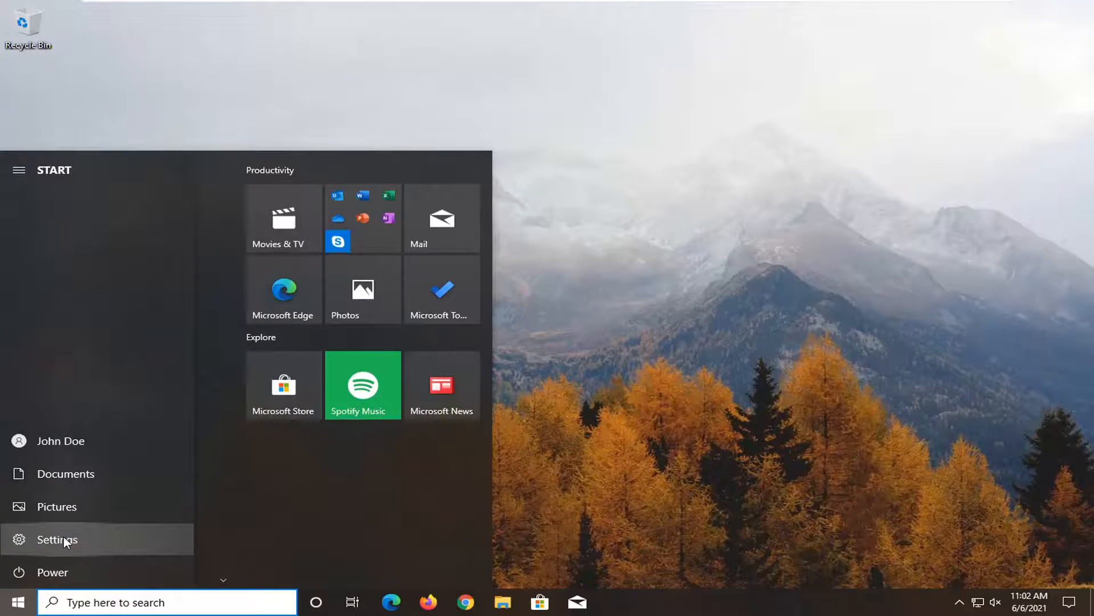
{"action": "left_click", "coordinate": [57, 538]}
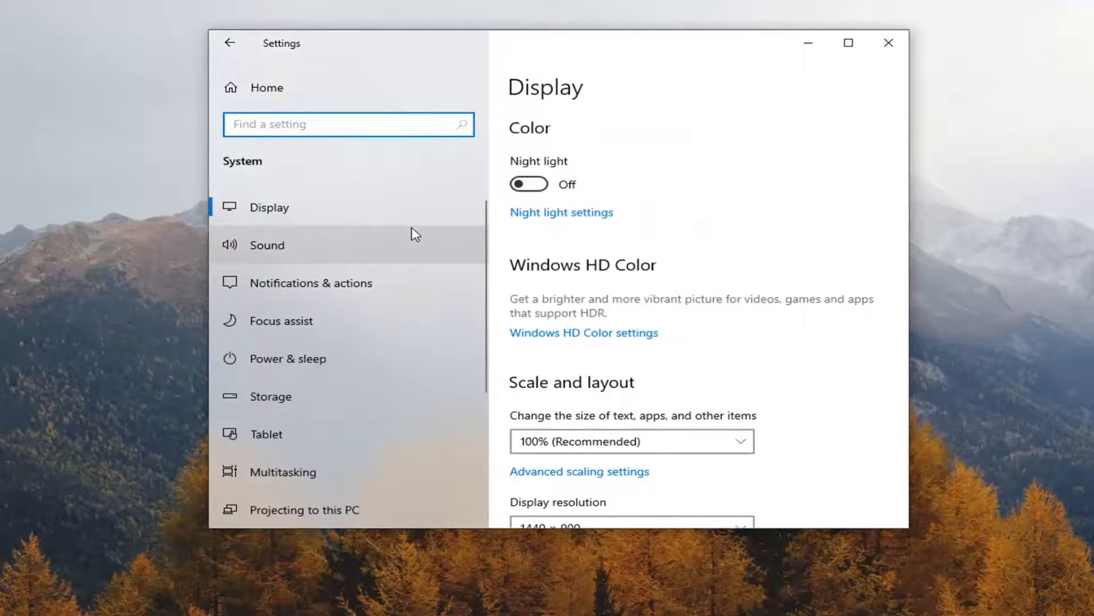
{"action": "mouse_move", "coordinate": [278, 205]}
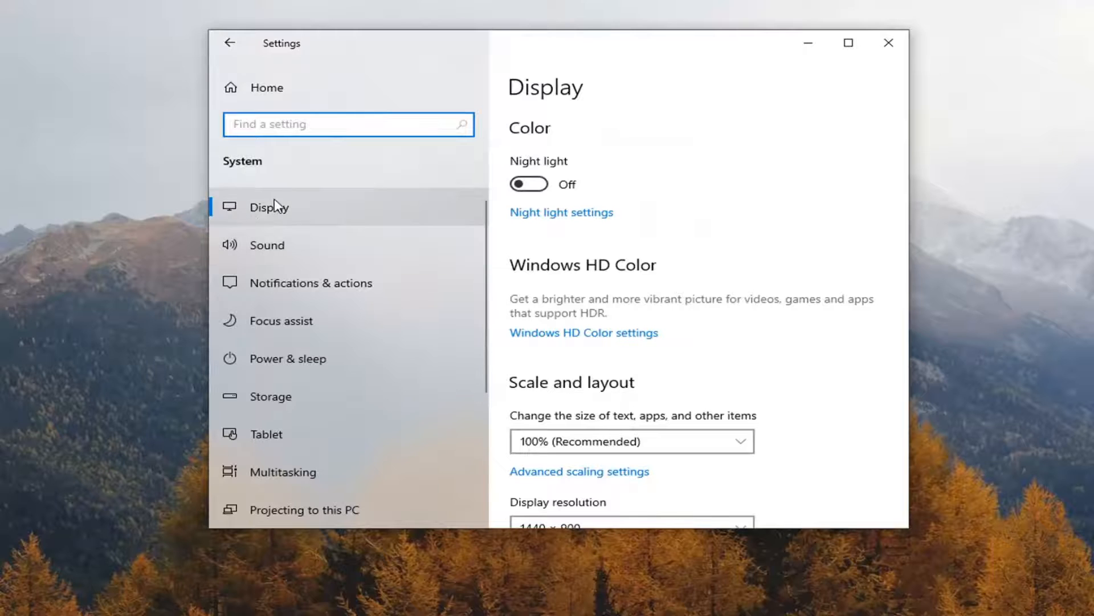
{"action": "mouse_move", "coordinate": [691, 252]}
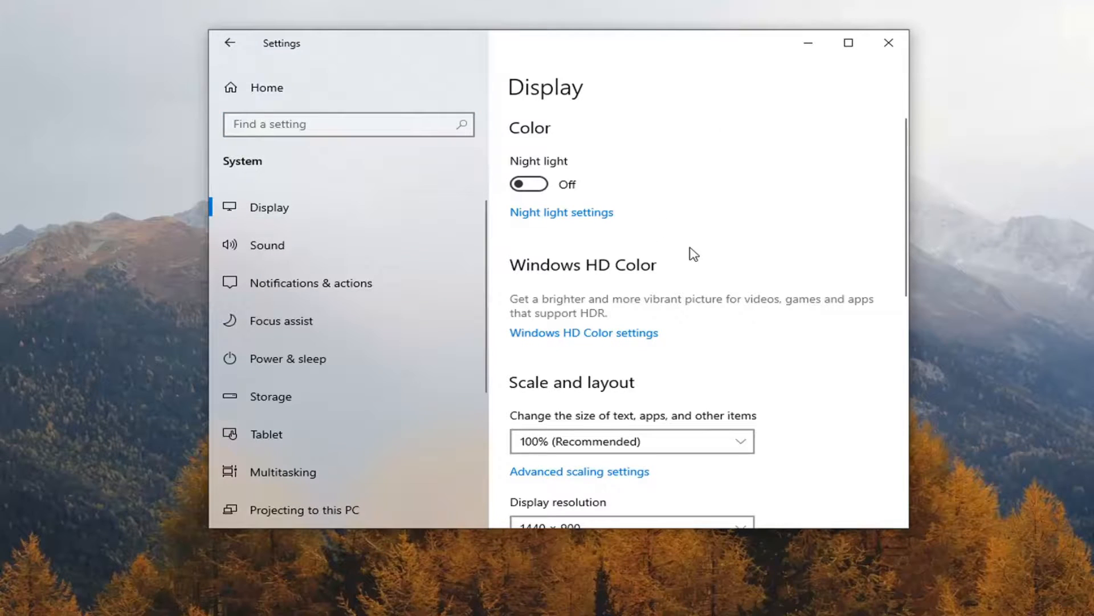
{"action": "scroll", "scroll_direction": "down", "scroll_amount": 3}
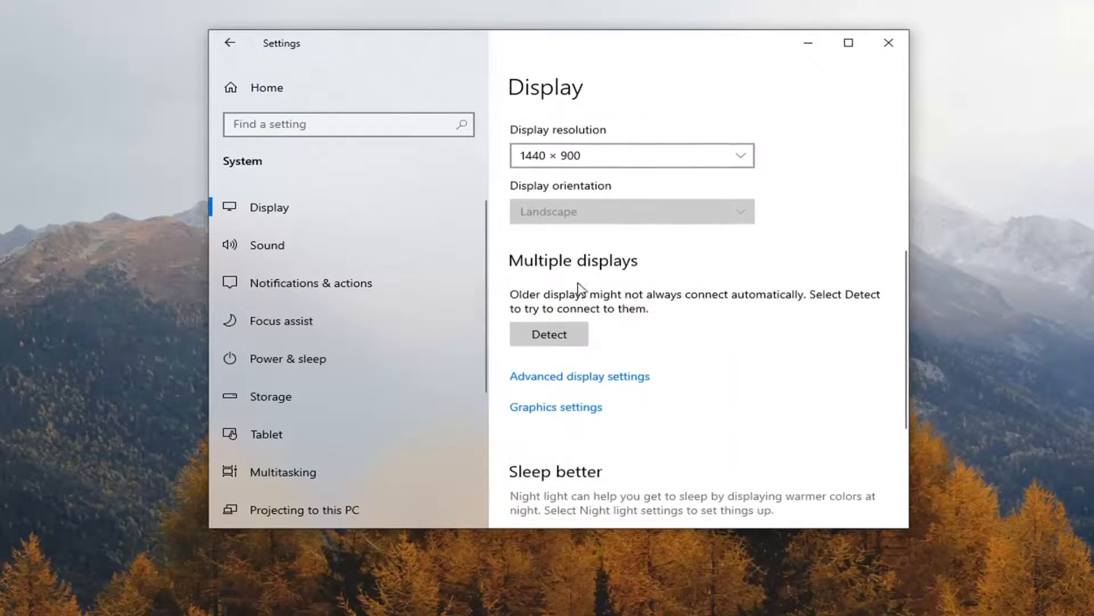
{"action": "mouse_move", "coordinate": [623, 385]}
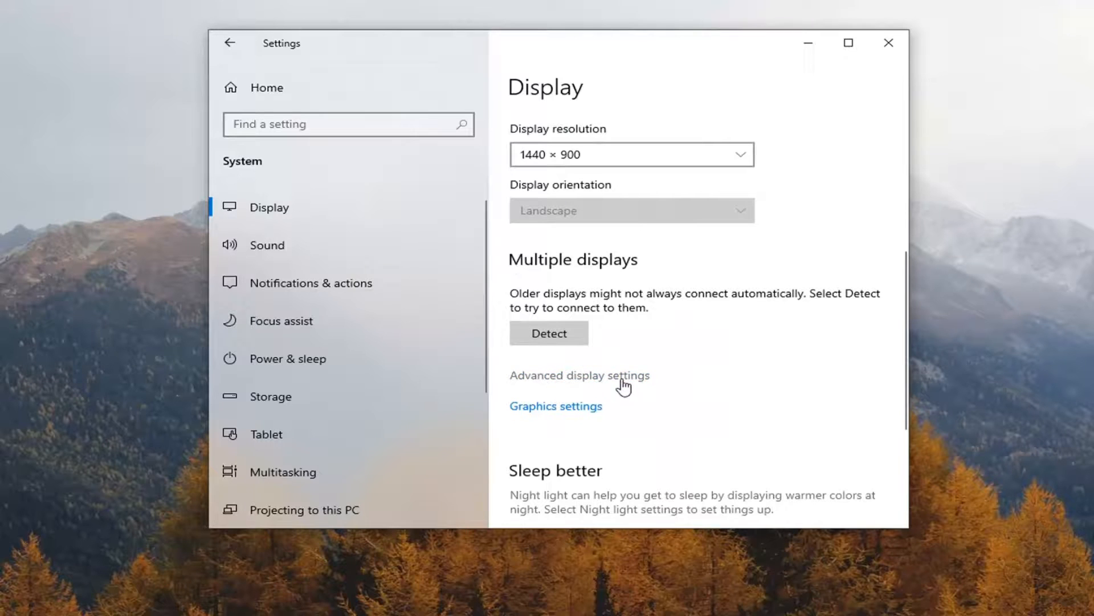
Review Advanced display settings for Display 1, including its 60 Hz refresh rate, then close Settings.
{"action": "left_click", "coordinate": [579, 375]}
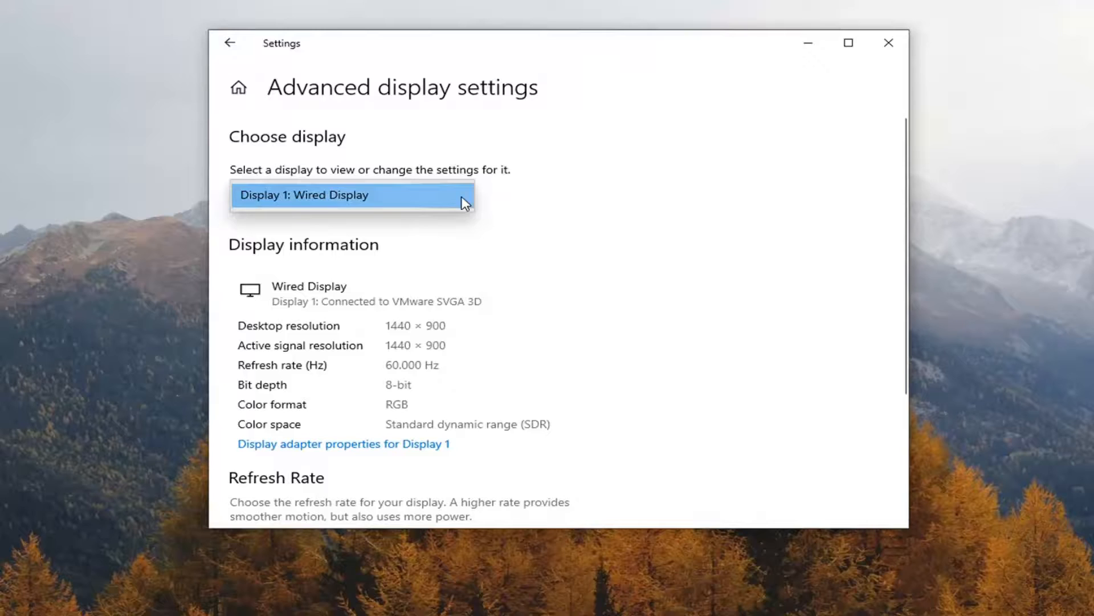
{"action": "mouse_move", "coordinate": [370, 351]}
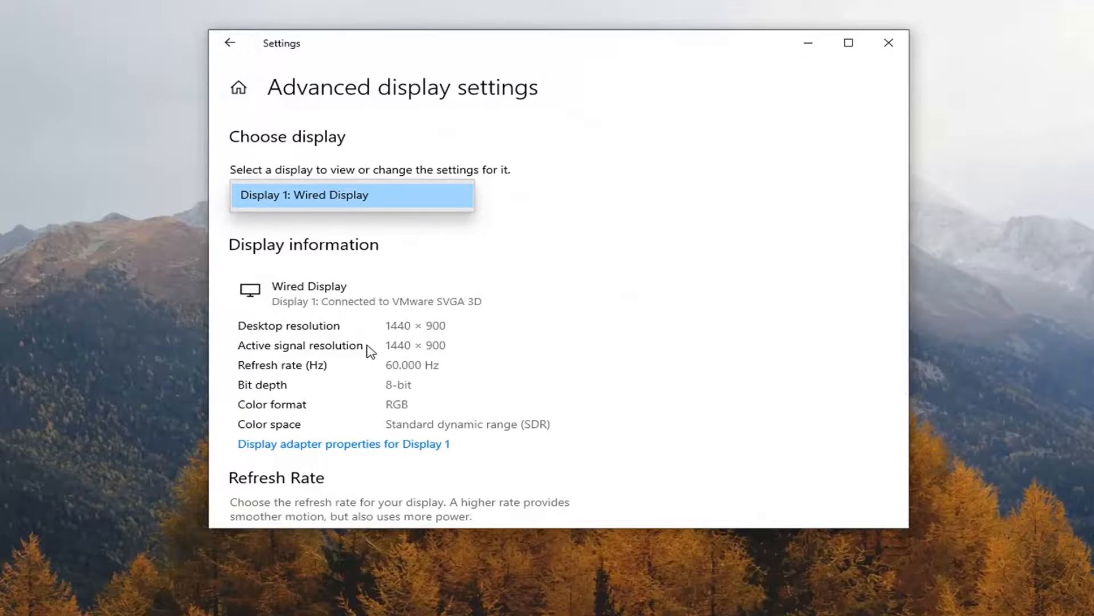
{"action": "mouse_move", "coordinate": [504, 208]}
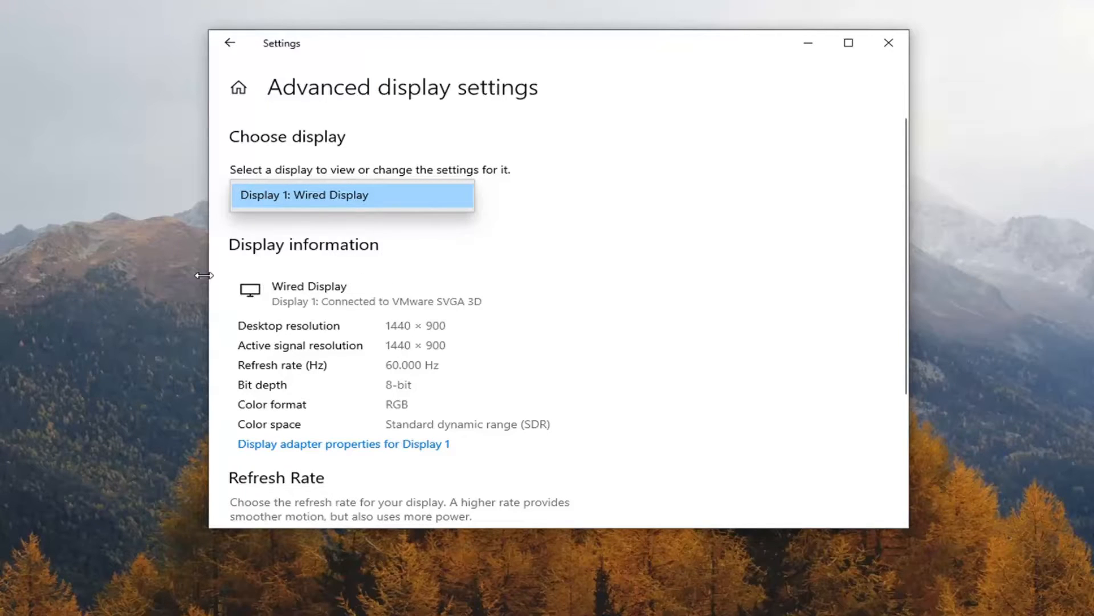
{"action": "scroll", "scroll_direction": "down", "scroll_amount": 3}
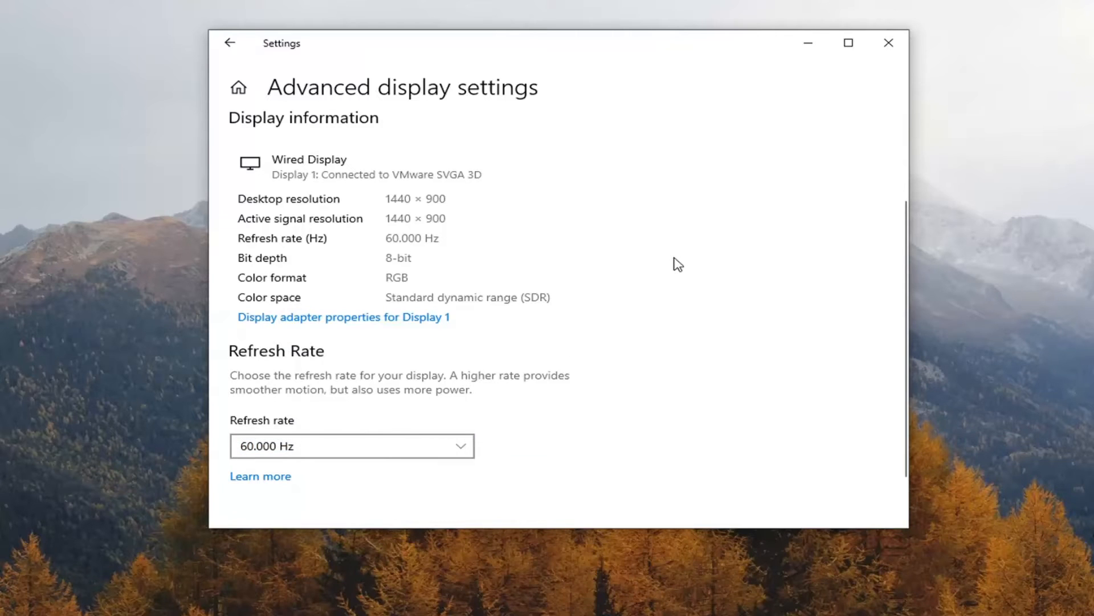
{"action": "left_click", "coordinate": [888, 43]}
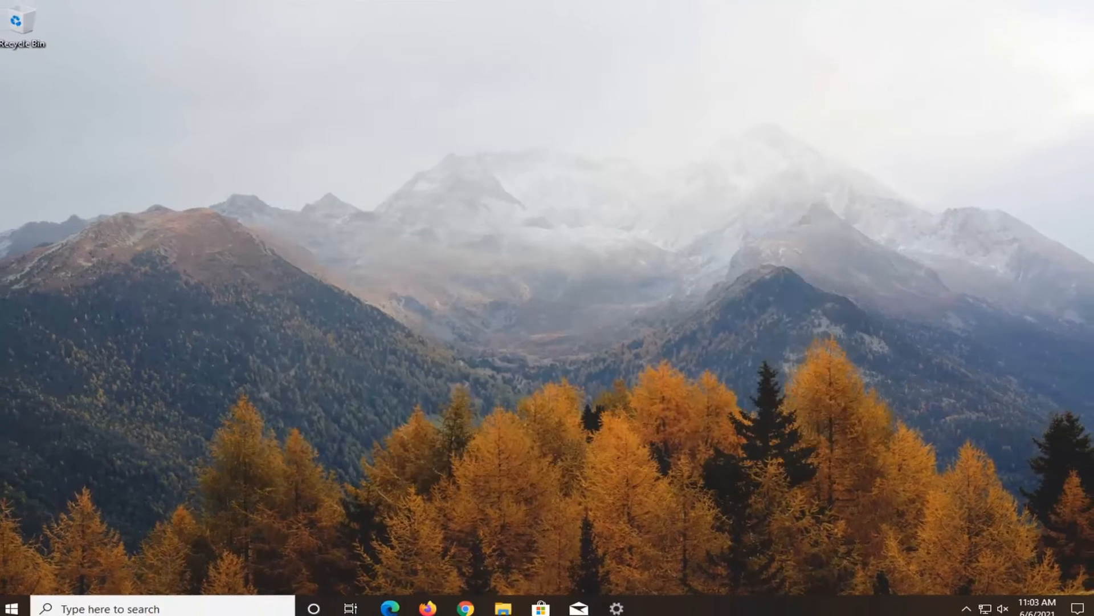